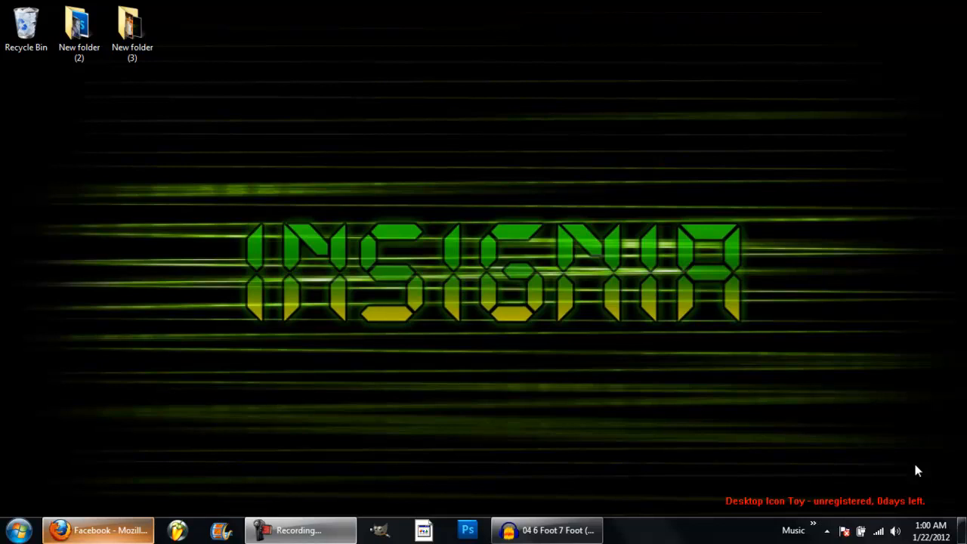
pyautogui.moveTo(457, 283)
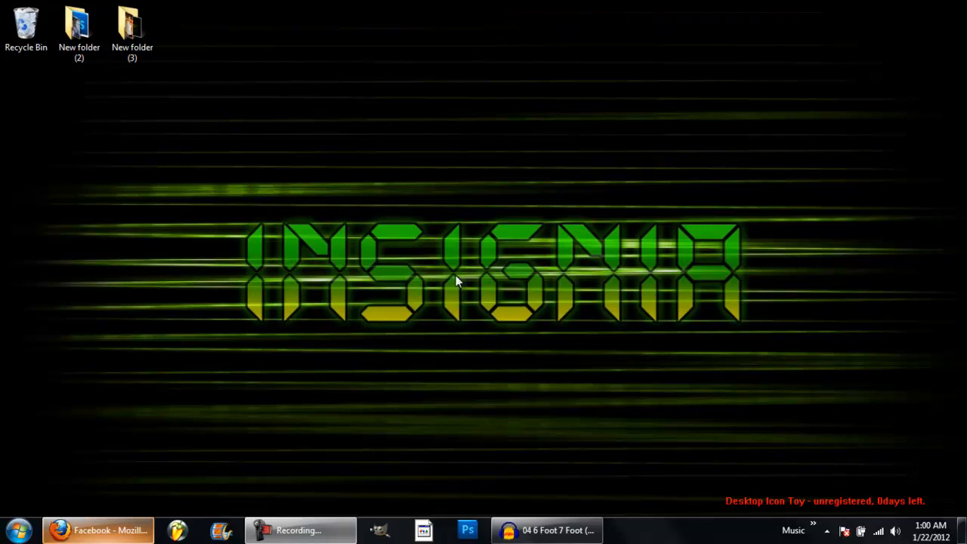
pyautogui.moveTo(710, 362)
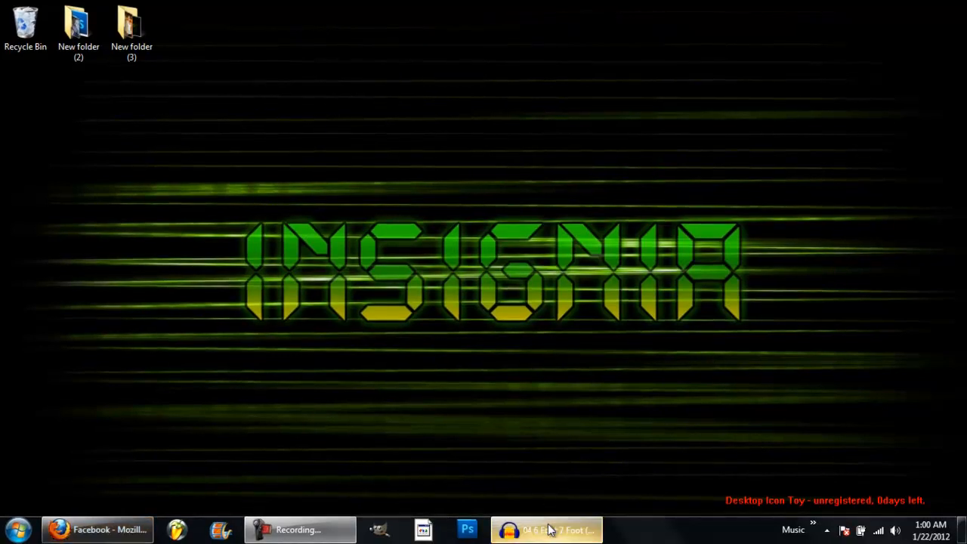
# Bring Audacity back and open 04 6 Foot 7 Foot (Feat. Cory Gunz).mp3 from disk
pyautogui.click(546, 529)
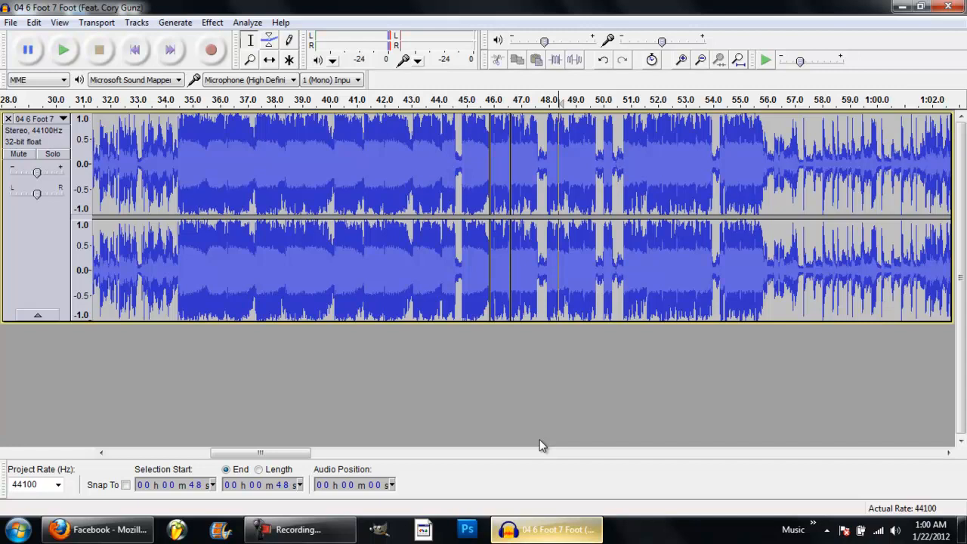
pyautogui.moveTo(33, 22)
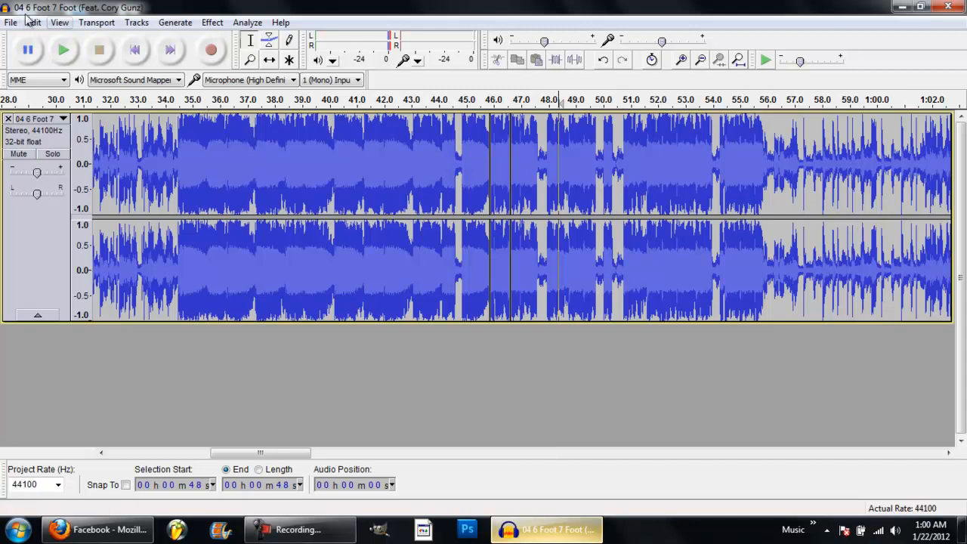
pyautogui.click(10, 22)
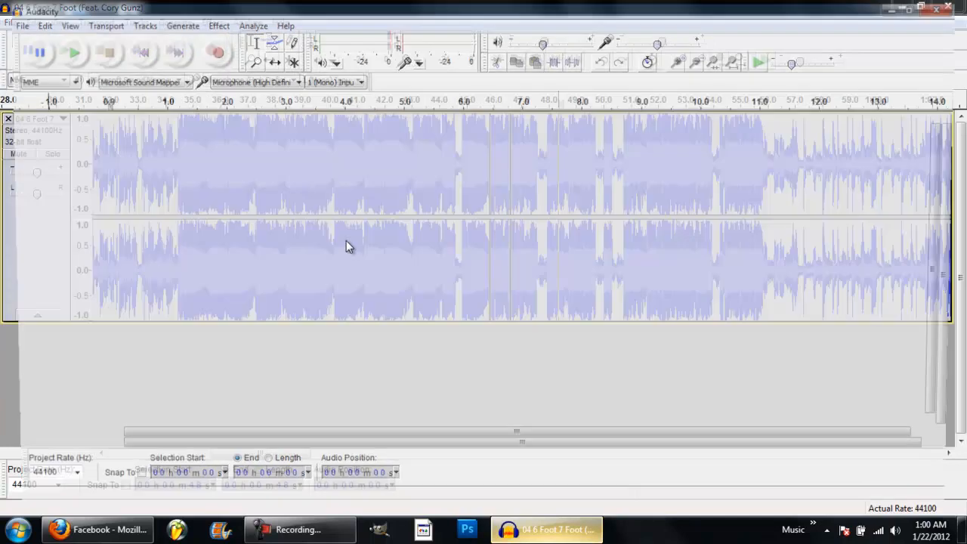
pyautogui.click(12, 23)
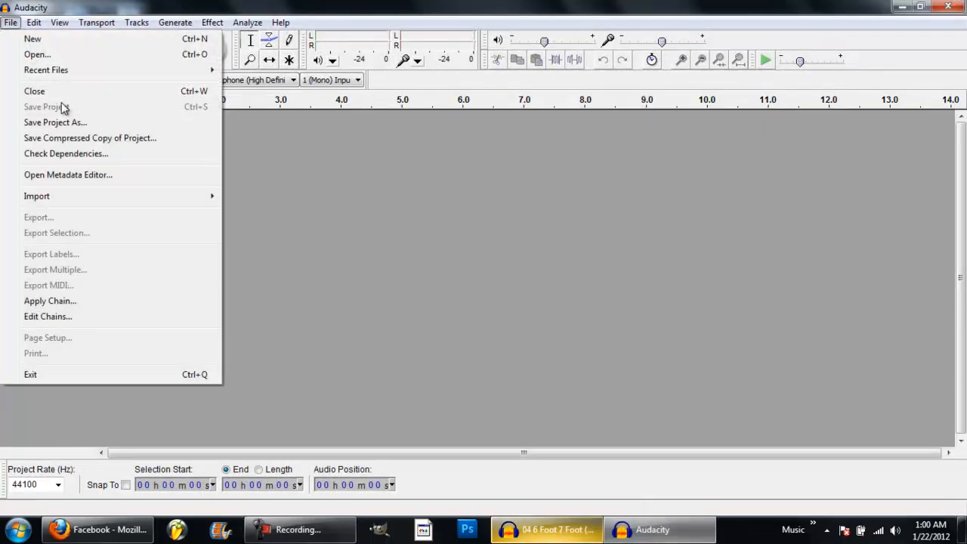
pyautogui.click(36, 196)
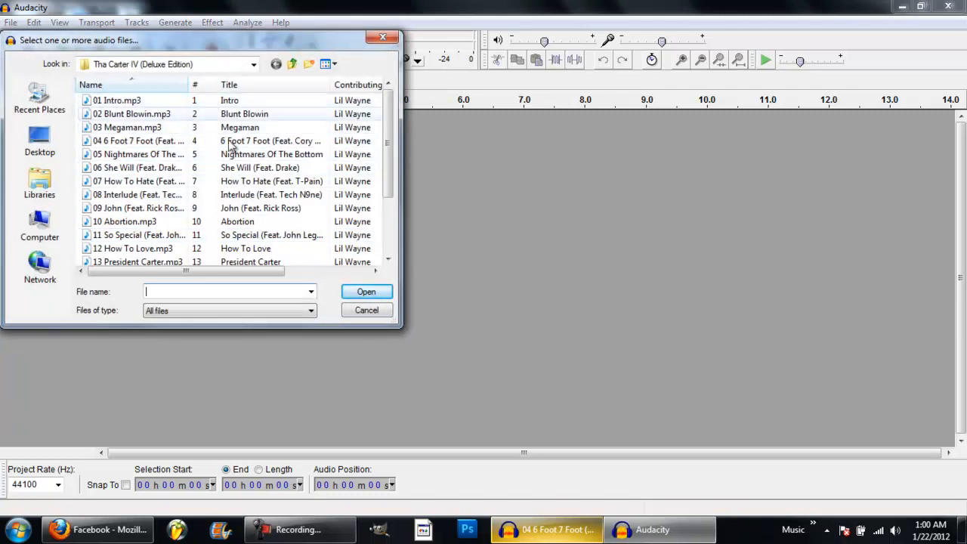
pyautogui.click(139, 142)
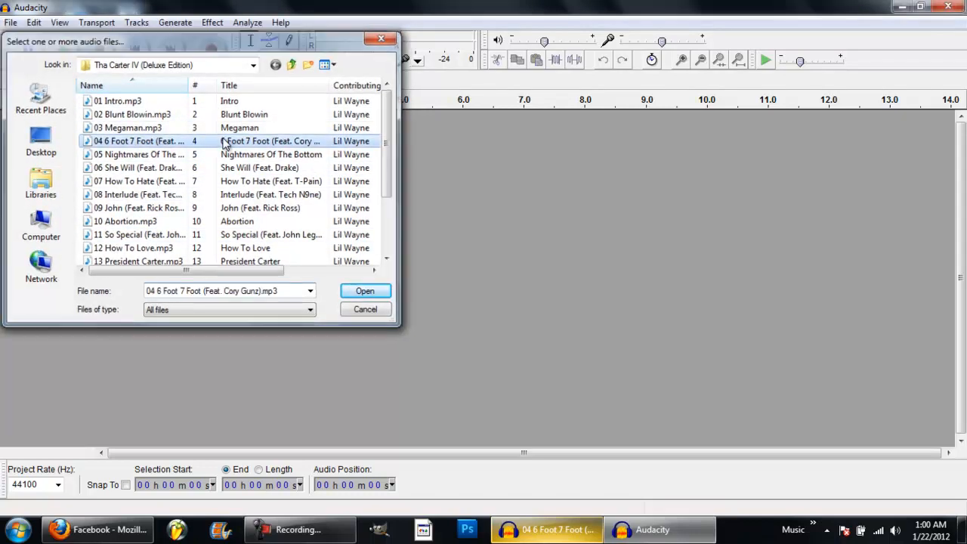
pyautogui.click(366, 290)
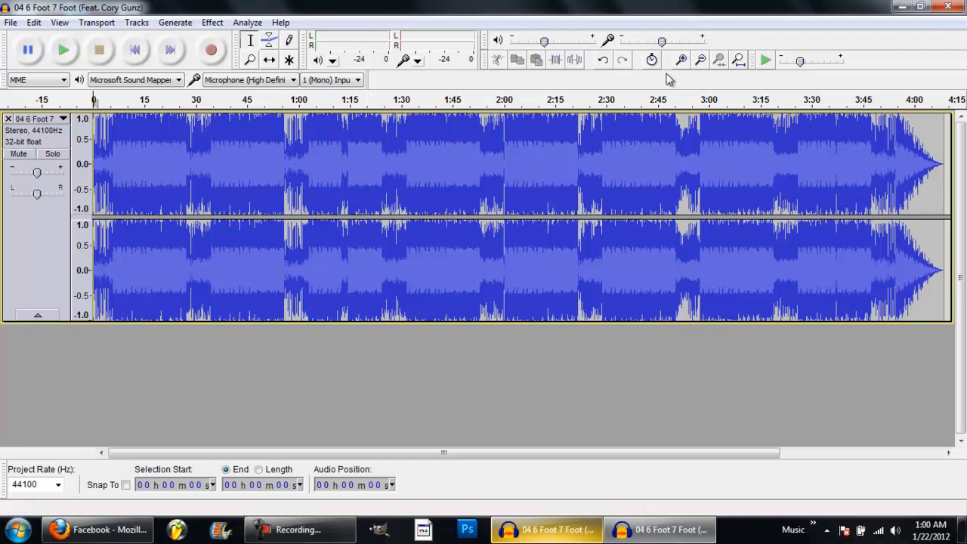
# Zoom in twice on the waveform to examine the song's opening seconds
pyautogui.click(680, 60)
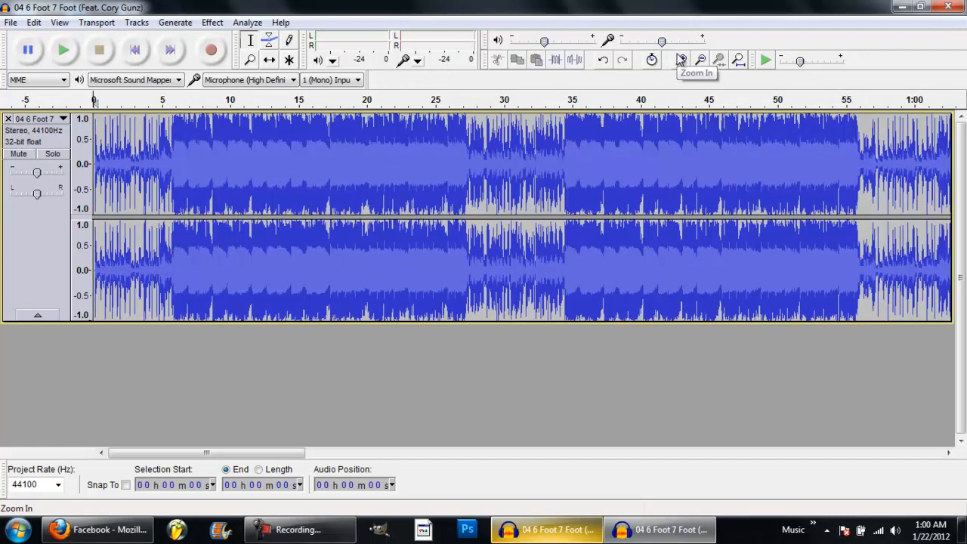
pyautogui.click(680, 60)
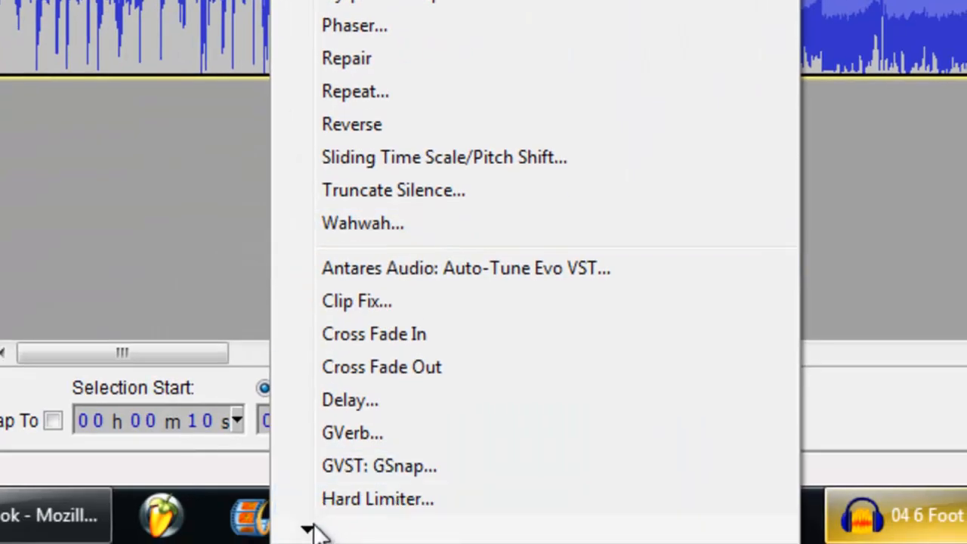
# Run Vocal Remover on the selection with Remove vocals and Simple (entire spectrum)
pyautogui.scroll(-3)
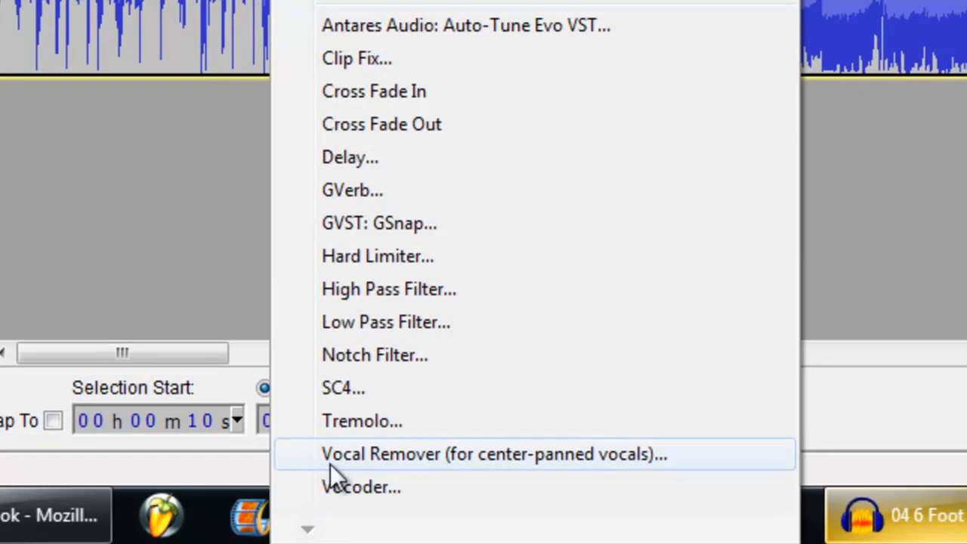
pyautogui.click(494, 453)
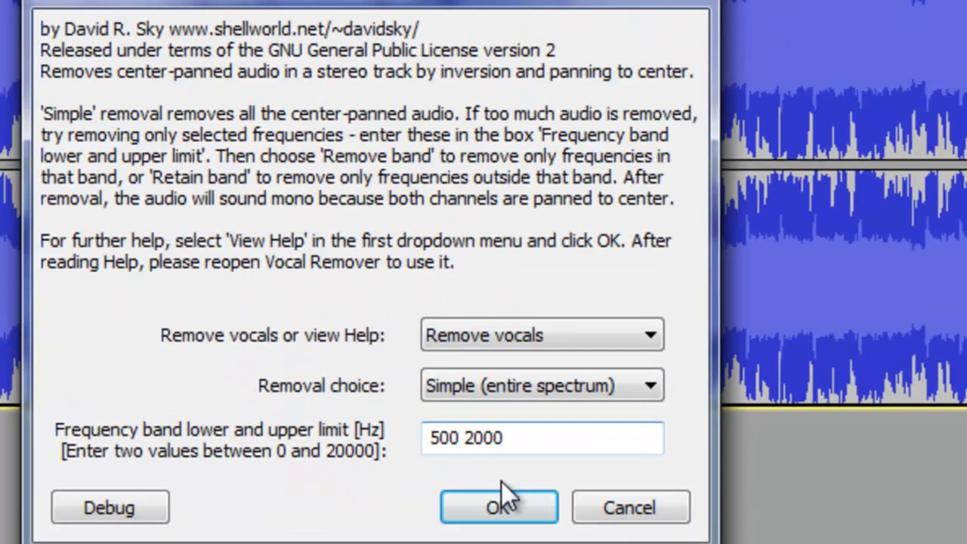
pyautogui.click(499, 508)
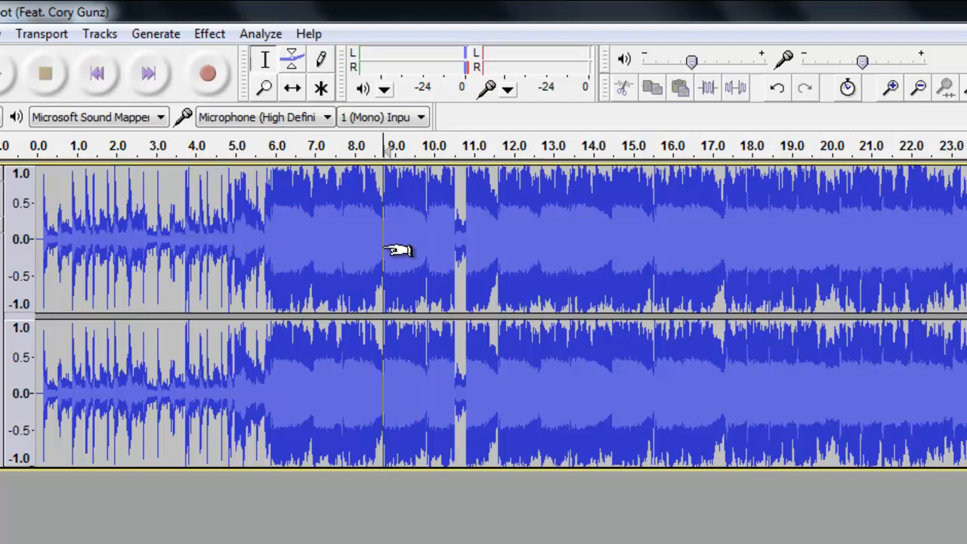
pyautogui.moveTo(399, 341)
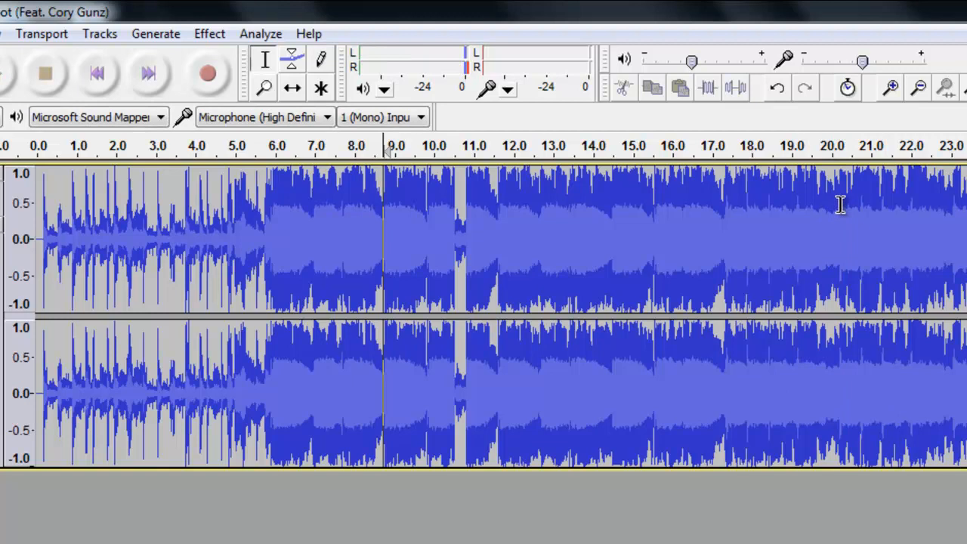
# Play the song from around 20 seconds and stop playback at the bad word
pyautogui.click(44, 72)
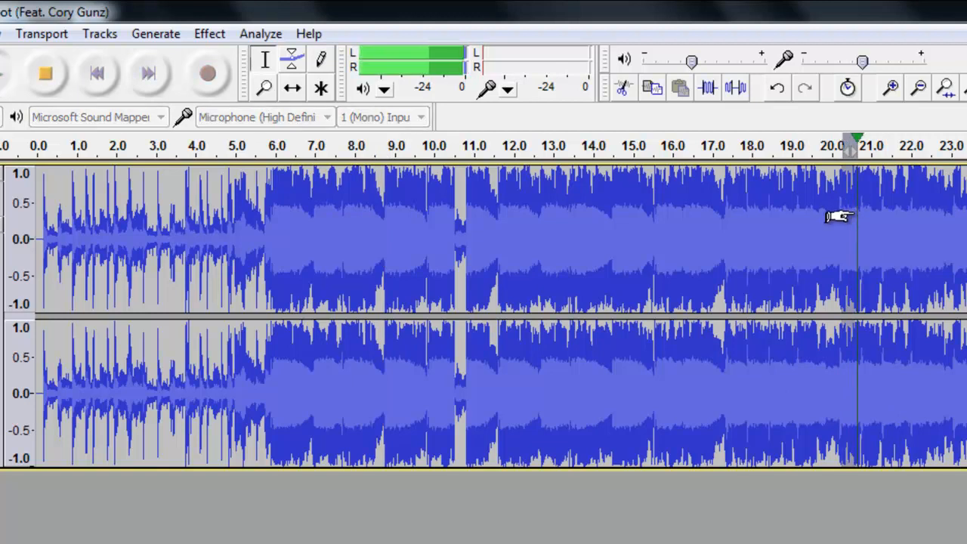
pyautogui.click(209, 33)
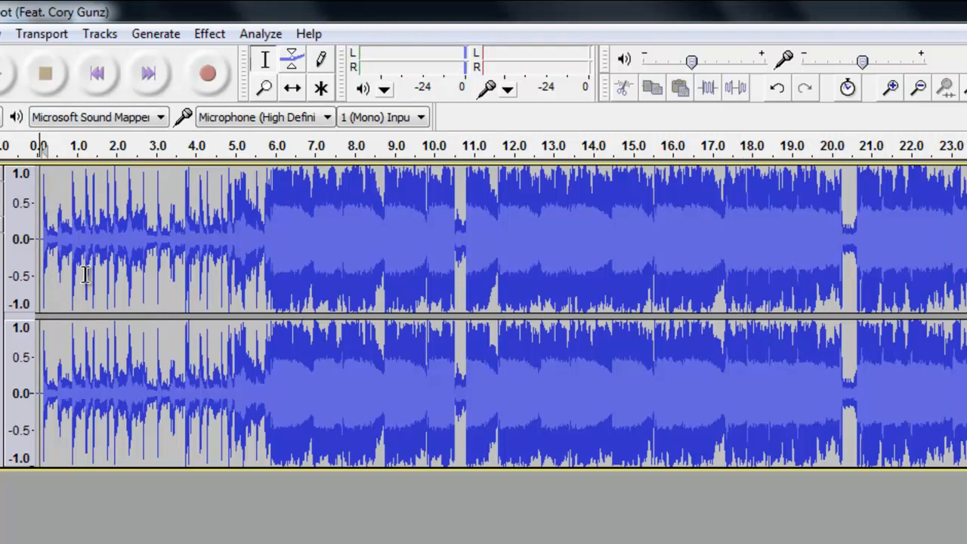
pyautogui.moveTo(96, 305)
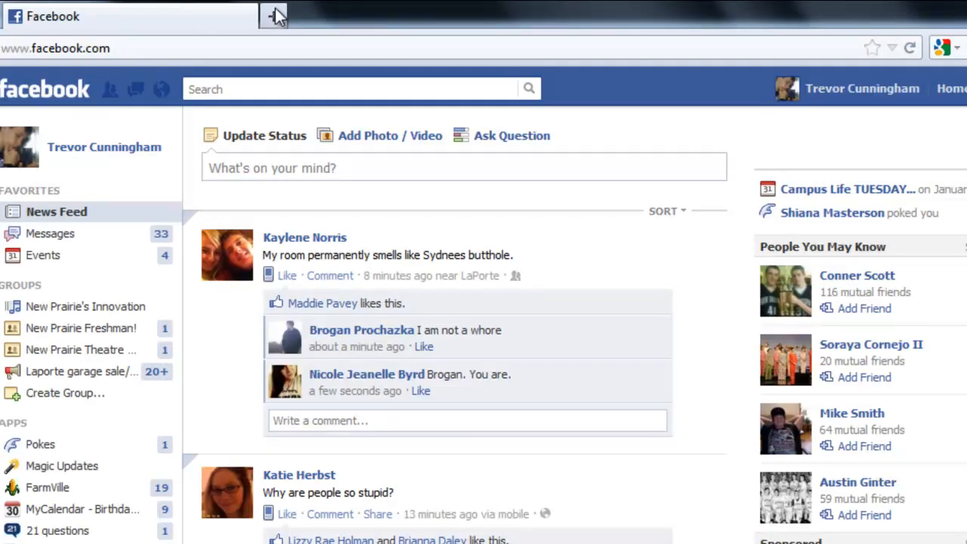
# In a new browser tab, bring up the YouTube video How To Censor A Song On Audacity {Update}
pyautogui.click(274, 15)
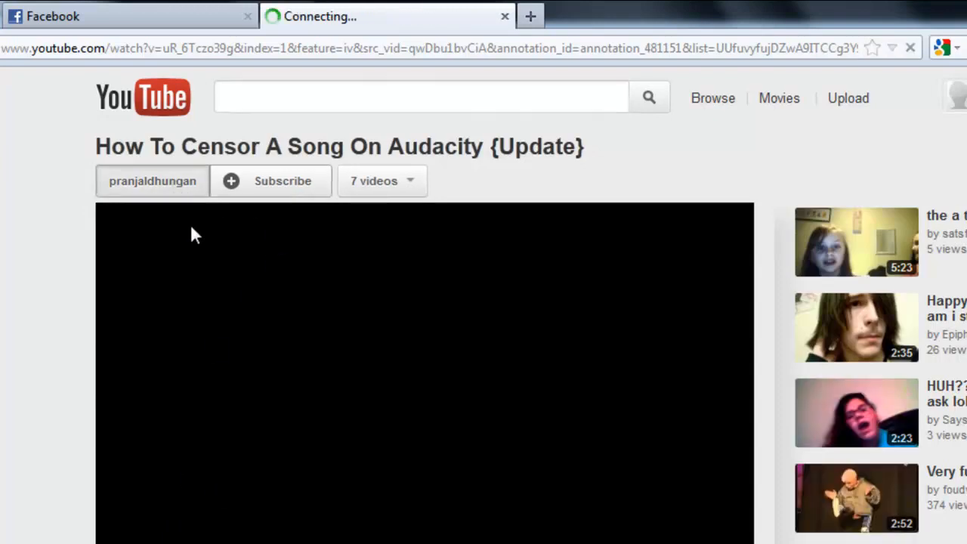
pyautogui.click(152, 181)
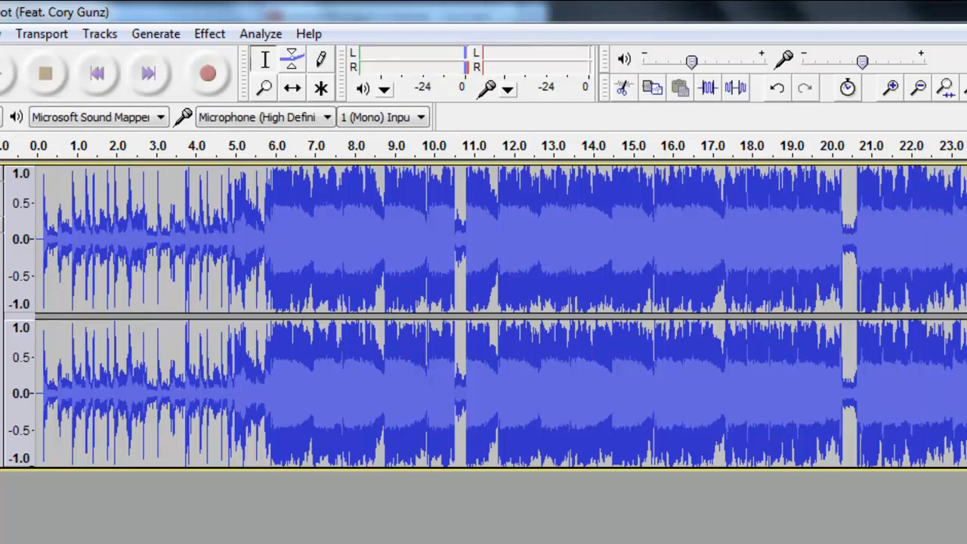
pyautogui.moveTo(399, 36)
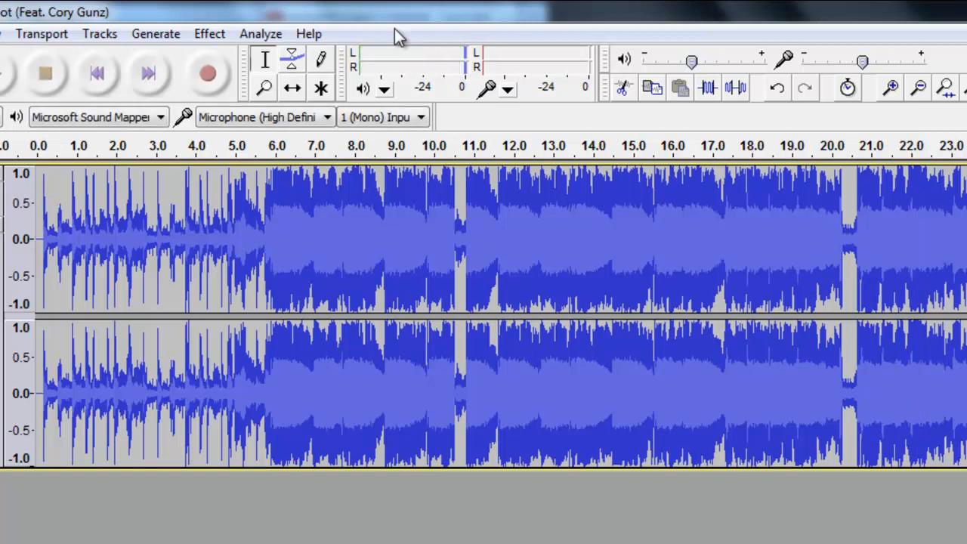
# Apply the Wahwah effect to the selection with Resonance set to 6.0
pyautogui.click(209, 34)
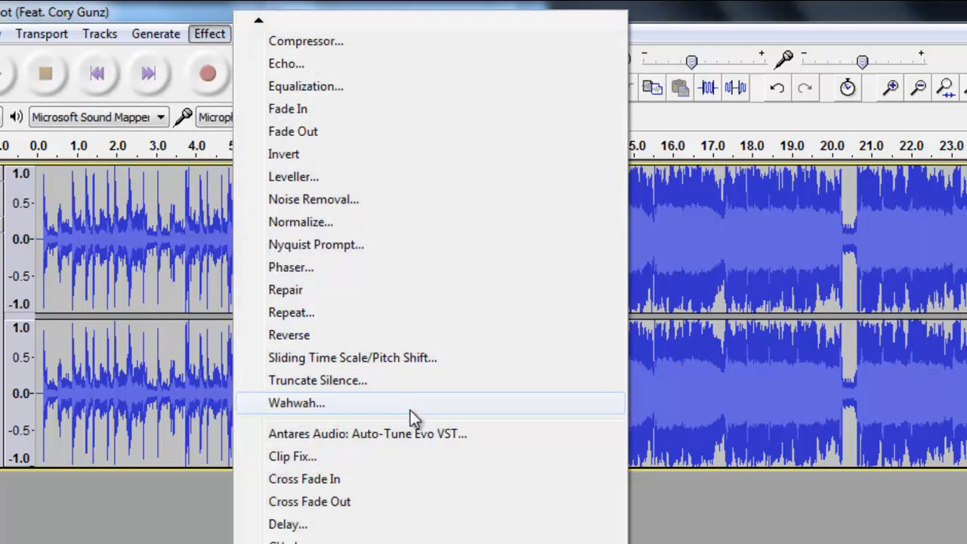
pyautogui.click(296, 402)
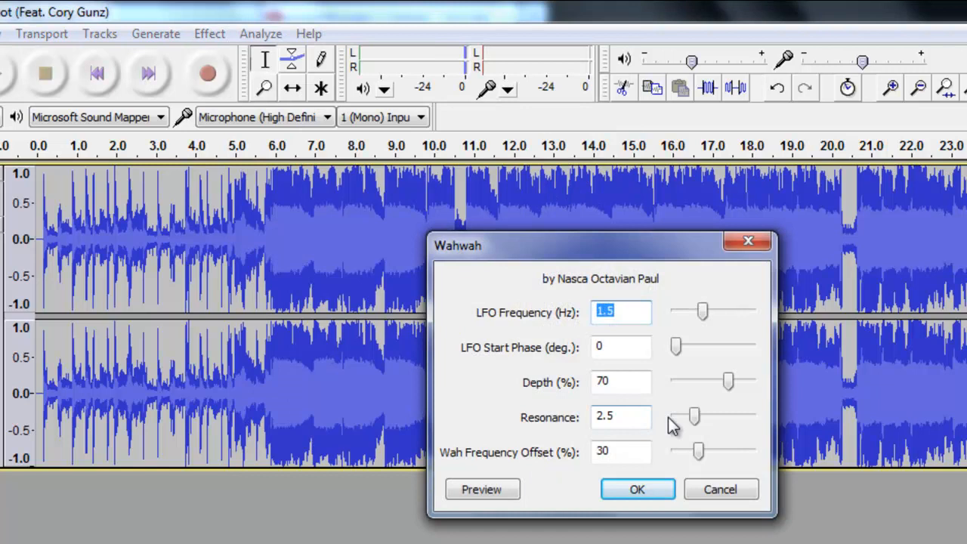
pyautogui.moveTo(693, 416); pyautogui.dragTo(710, 416)
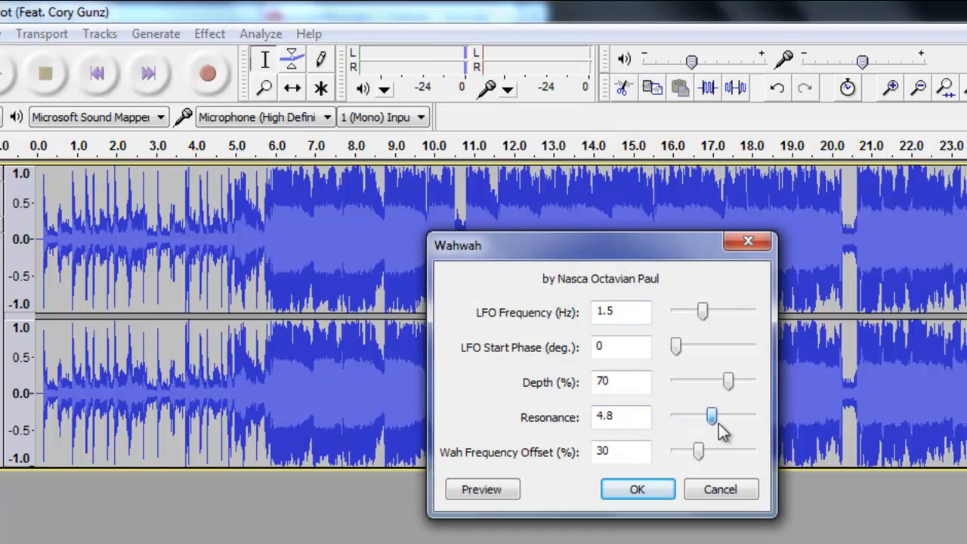
pyautogui.moveTo(710, 415); pyautogui.dragTo(723, 416)
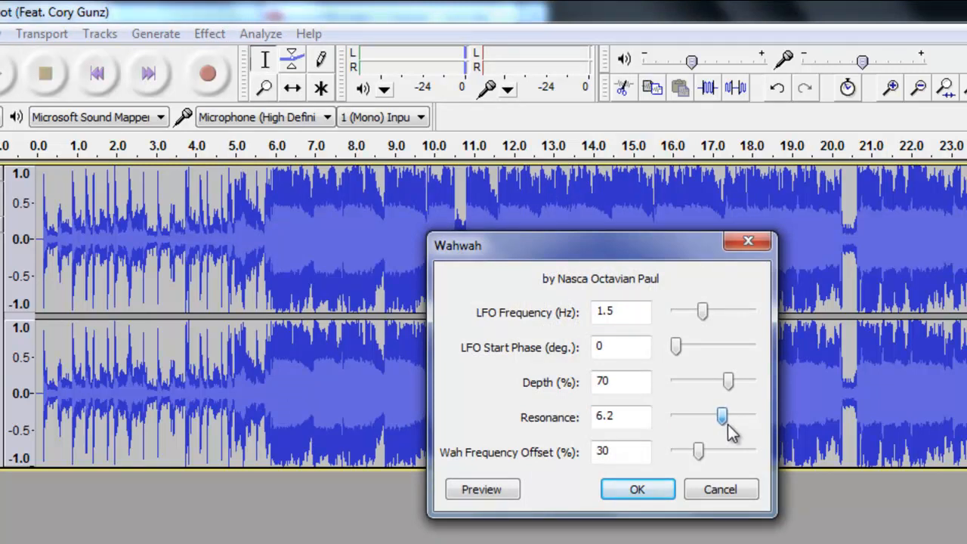
pyautogui.moveTo(722, 416); pyautogui.dragTo(719, 416)
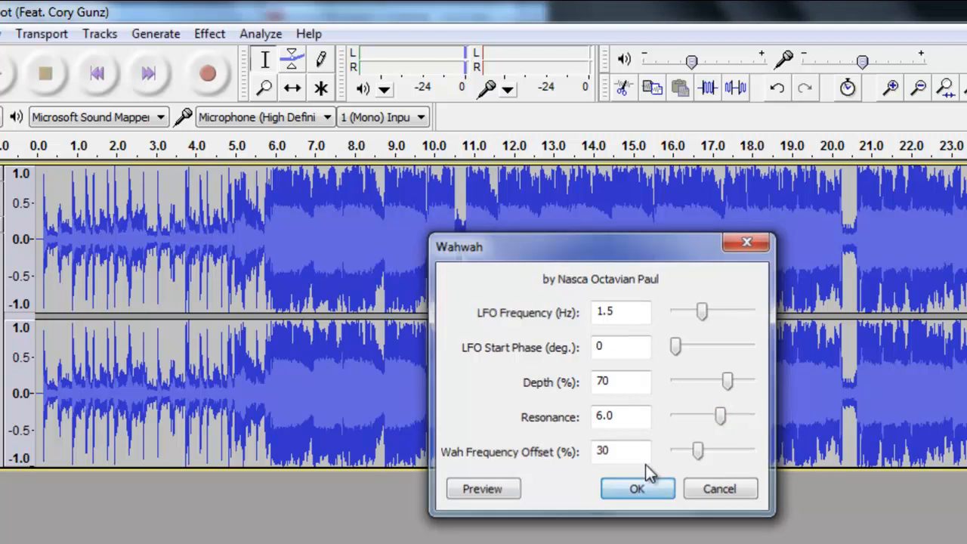
pyautogui.click(638, 488)
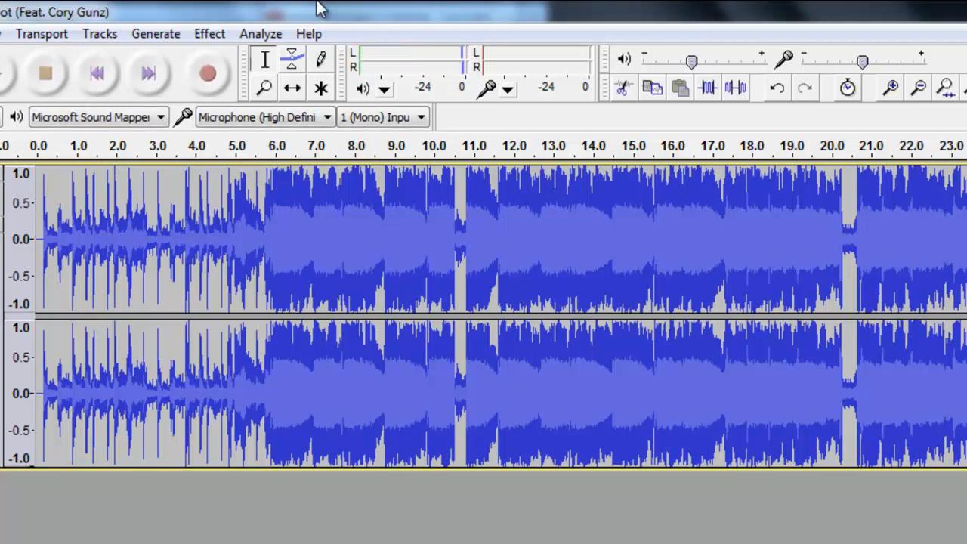
pyautogui.moveTo(731, 105)
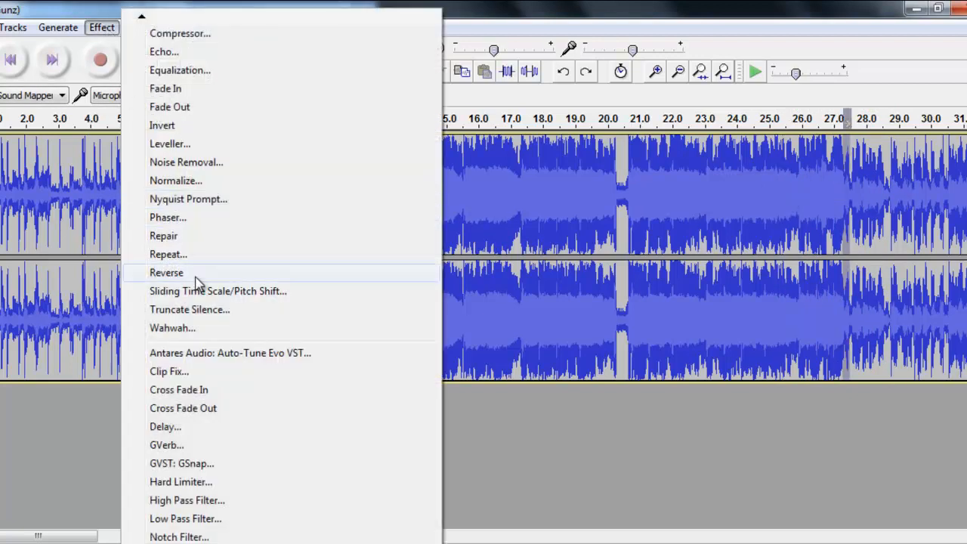
# Reverse the selected word, then set the cursor near 25 seconds in the track
pyautogui.click(167, 272)
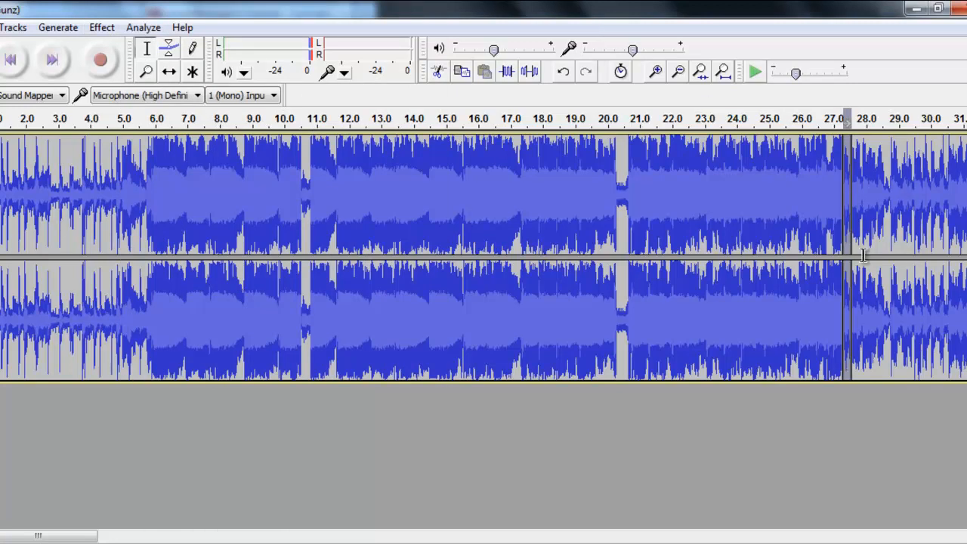
pyautogui.click(767, 203)
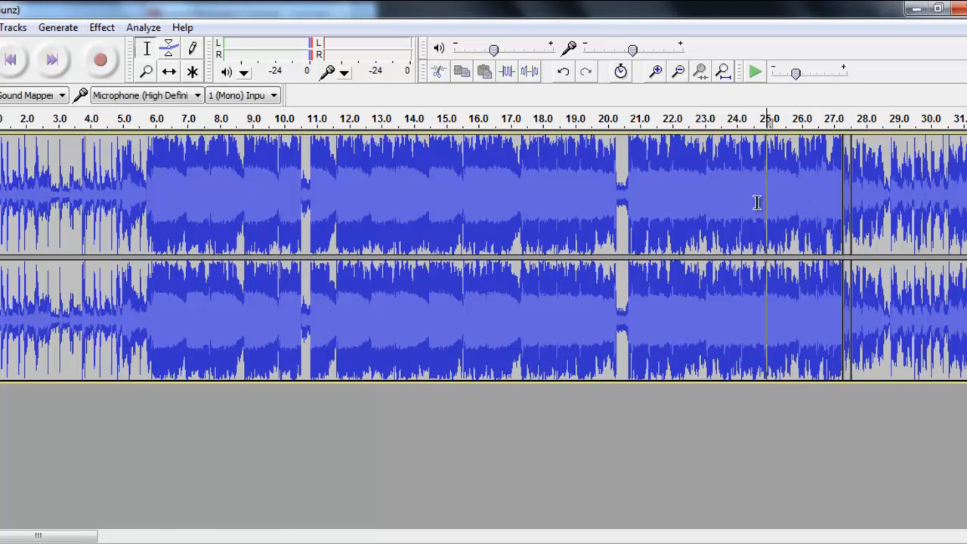
pyautogui.click(755, 71)
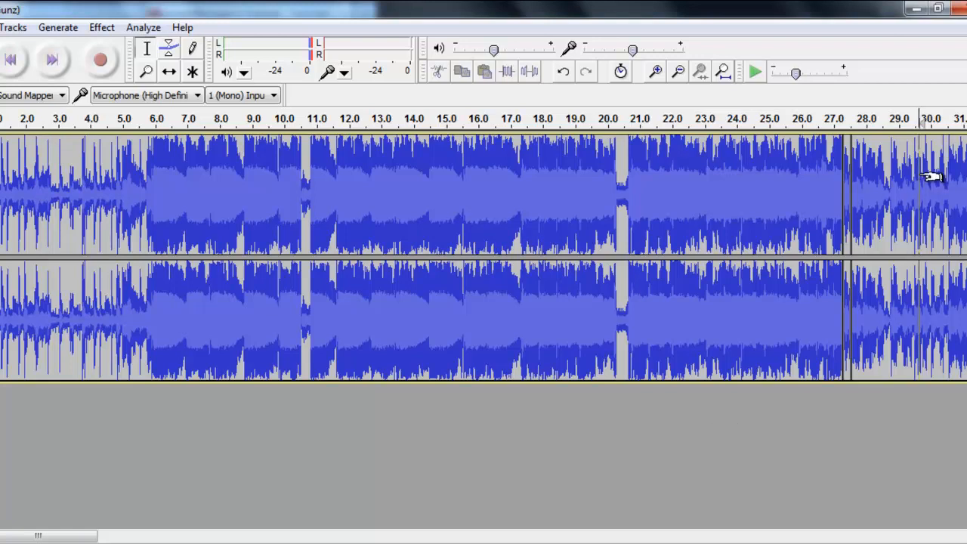
pyautogui.moveTo(910, 175)
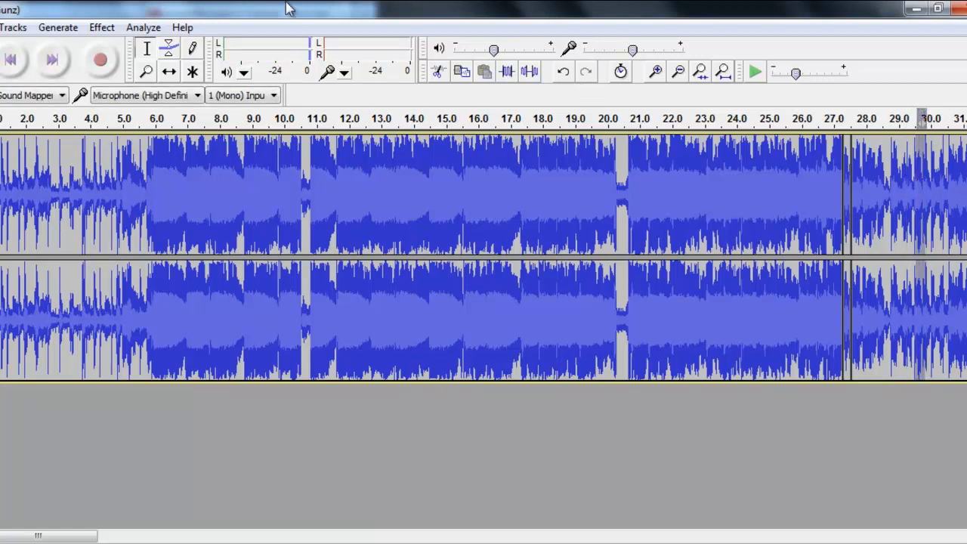
# Generate white noise and then a 440 Hz sine tone over the word near 30 seconds
pyautogui.click(58, 28)
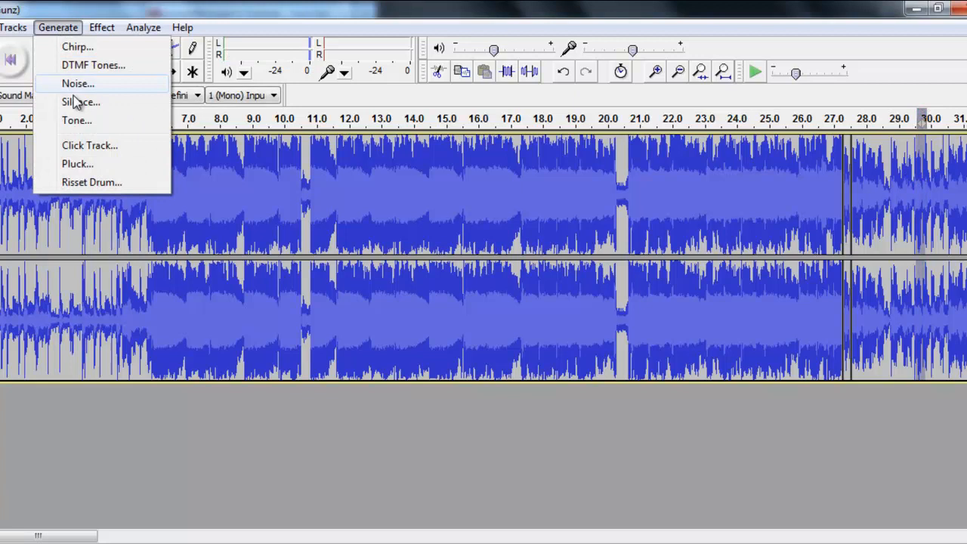
pyautogui.click(78, 83)
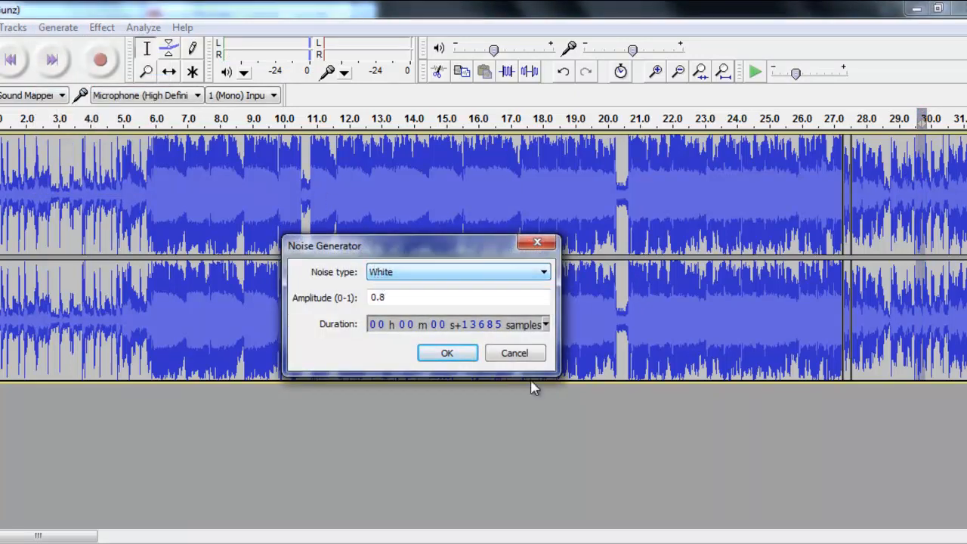
pyautogui.click(447, 353)
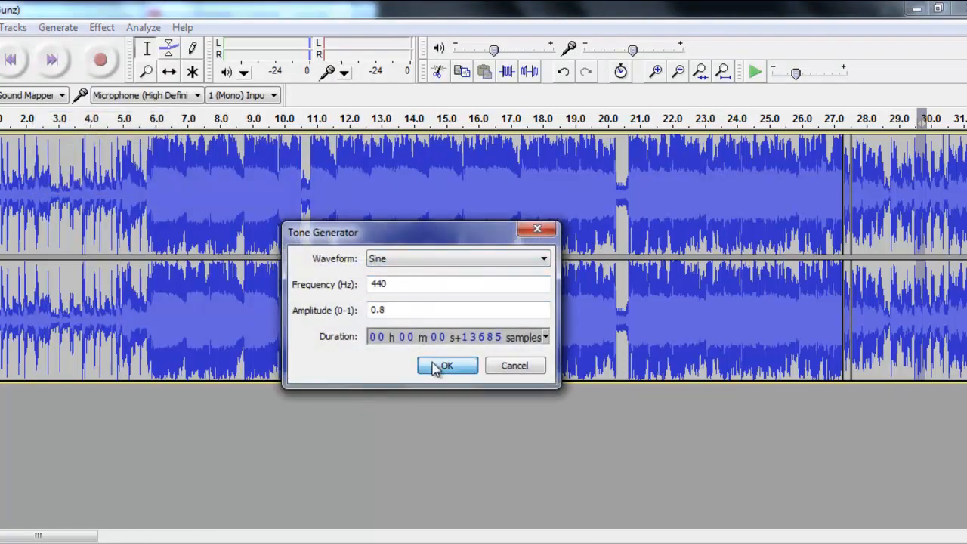
pyautogui.click(446, 366)
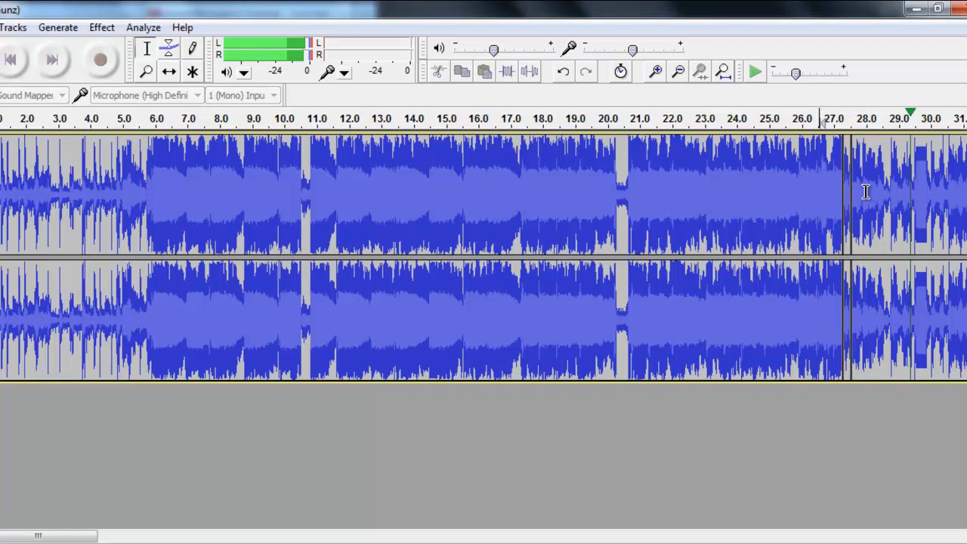
pyautogui.hscroll(3)
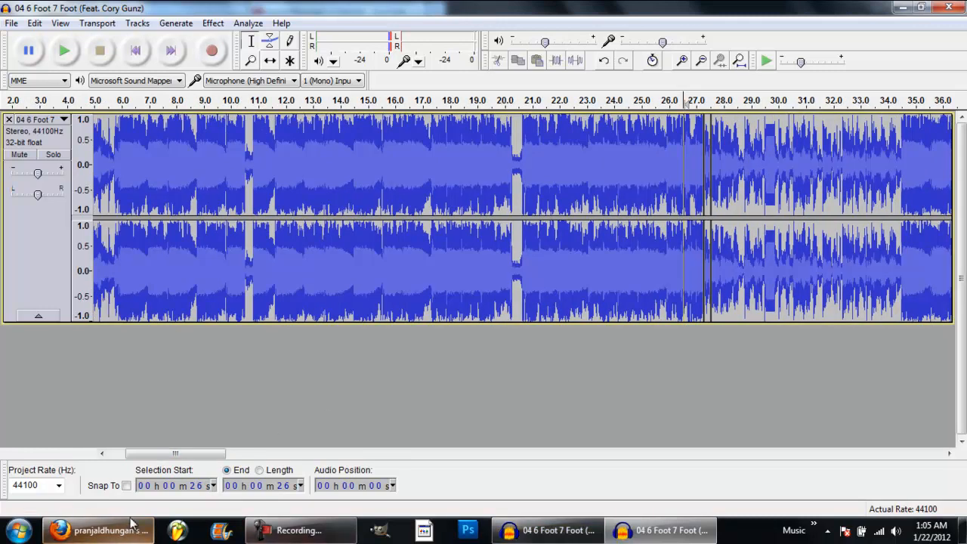
# Switch to Firefox and search YouTube for indigniaproductions
pyautogui.click(93, 529)
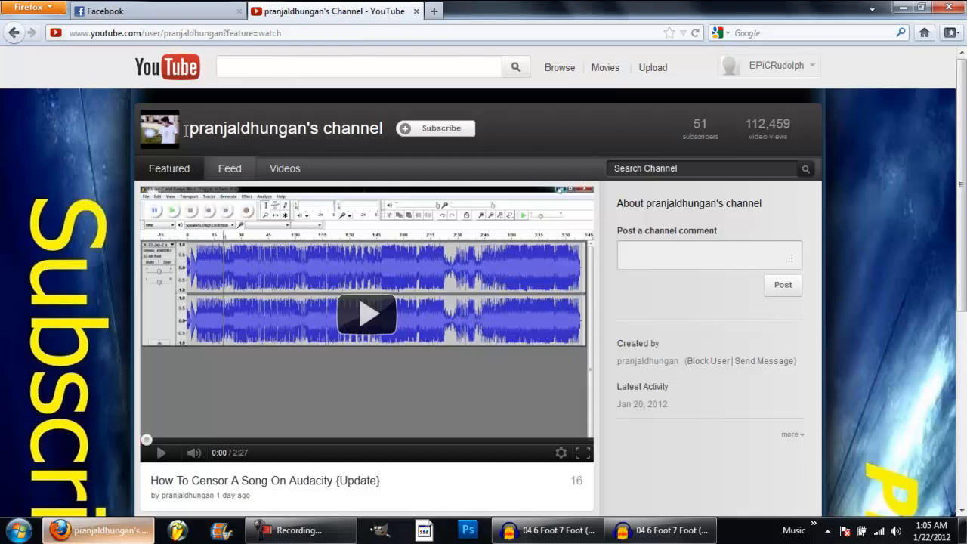
pyautogui.moveTo(679, 127)
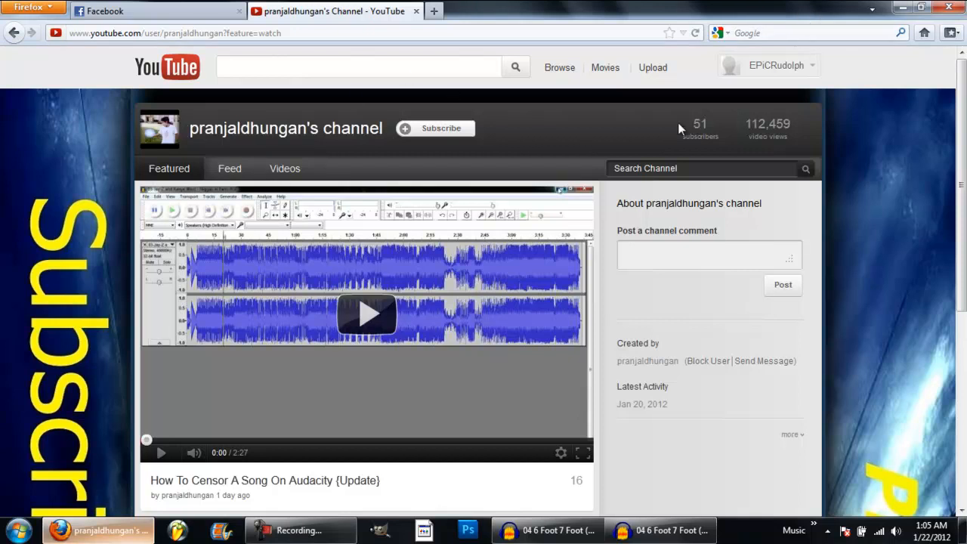
pyautogui.moveTo(810, 96)
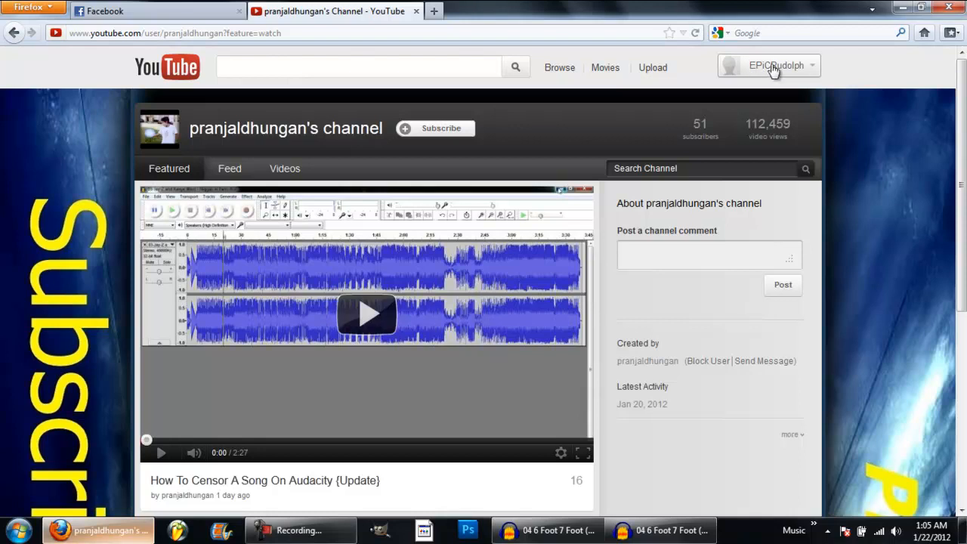
pyautogui.moveTo(589, 51)
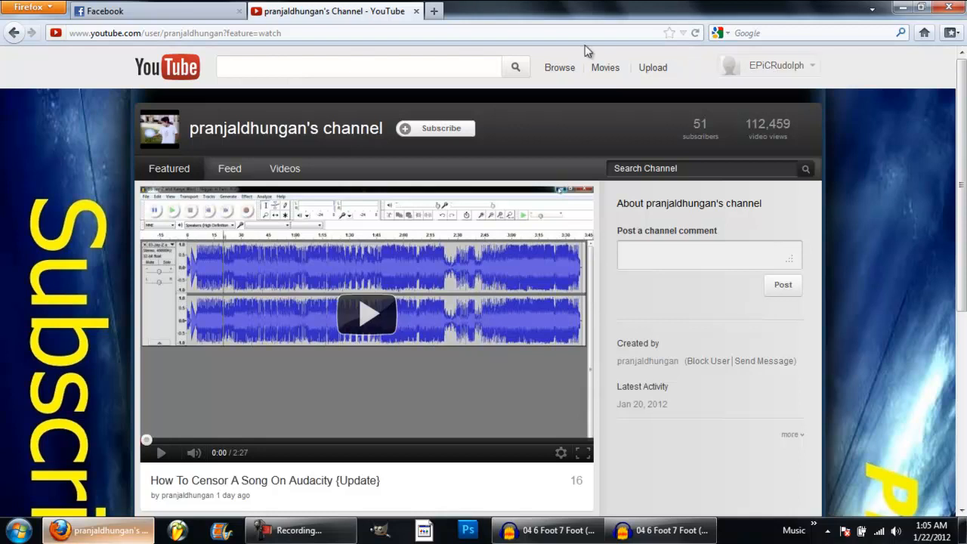
pyautogui.click(359, 66)
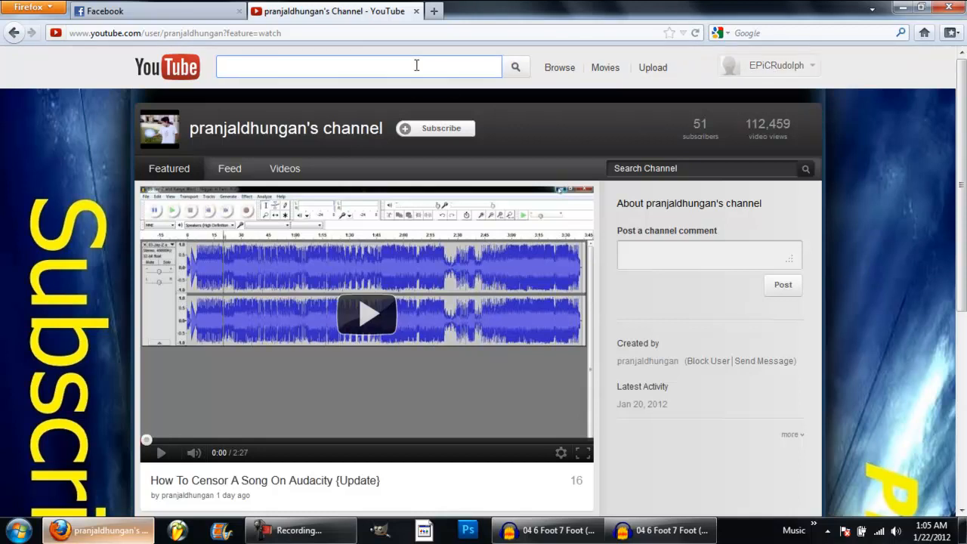
pyautogui.write('indigniaproductions')
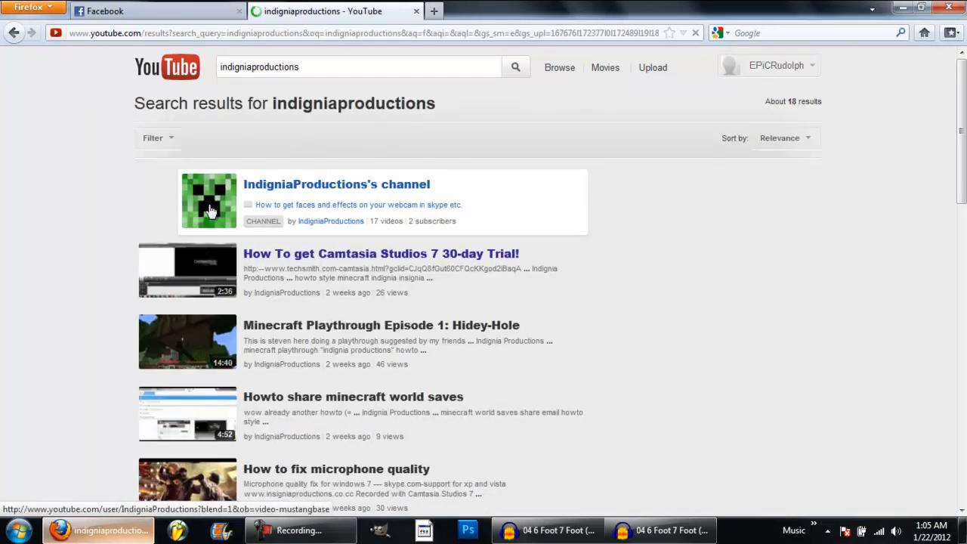
# Open IndigniaProductions's channel from the results and scroll through its activity feed and back up
pyautogui.click(336, 184)
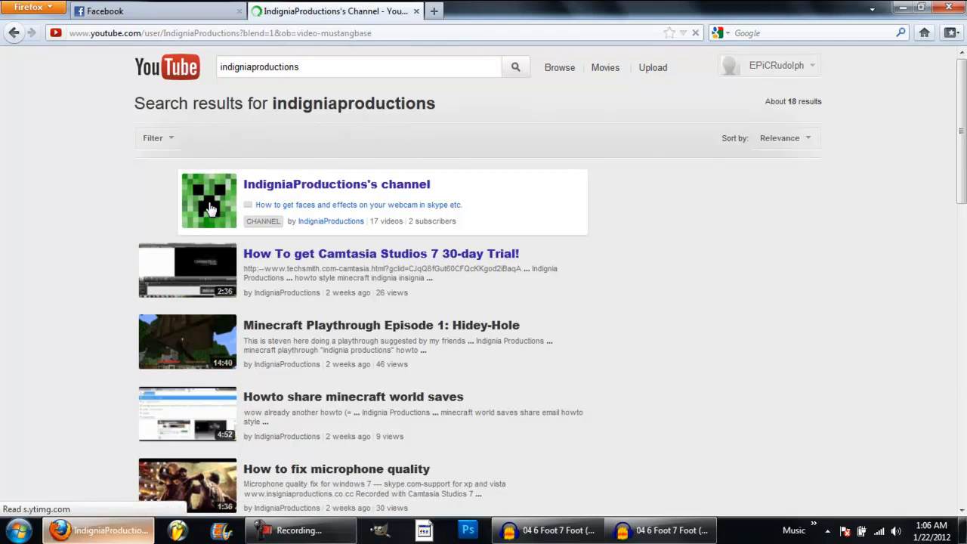
pyautogui.click(336, 185)
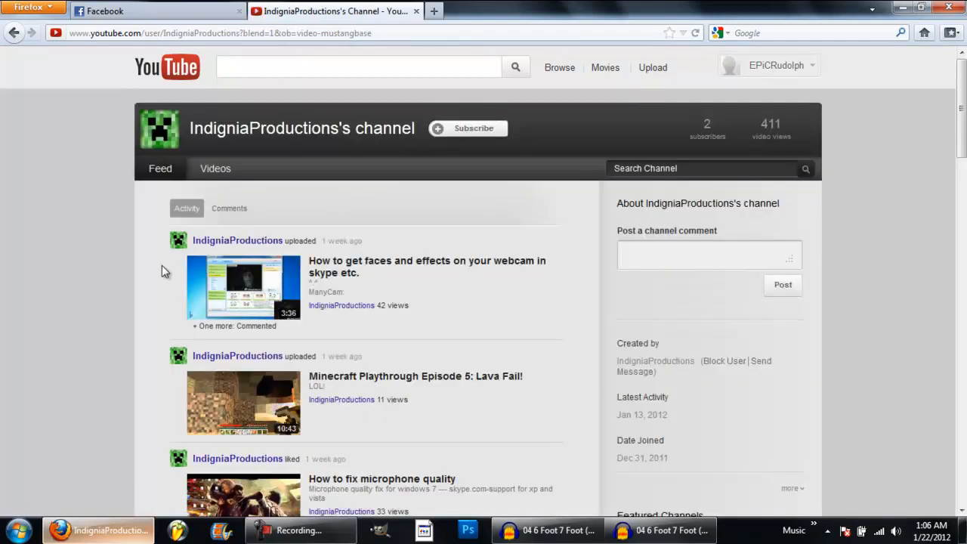
pyautogui.moveTo(139, 309)
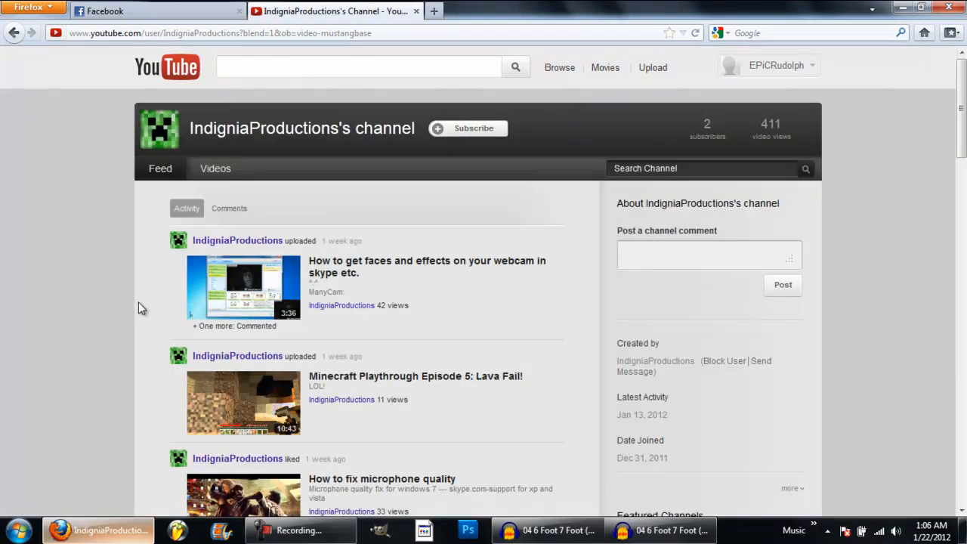
pyautogui.scroll(-3)
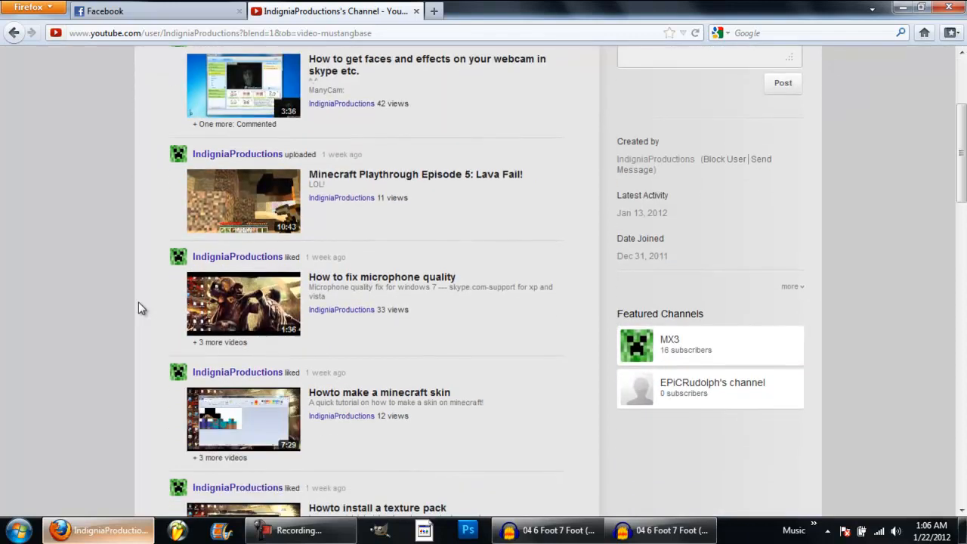
pyautogui.scroll(-3)
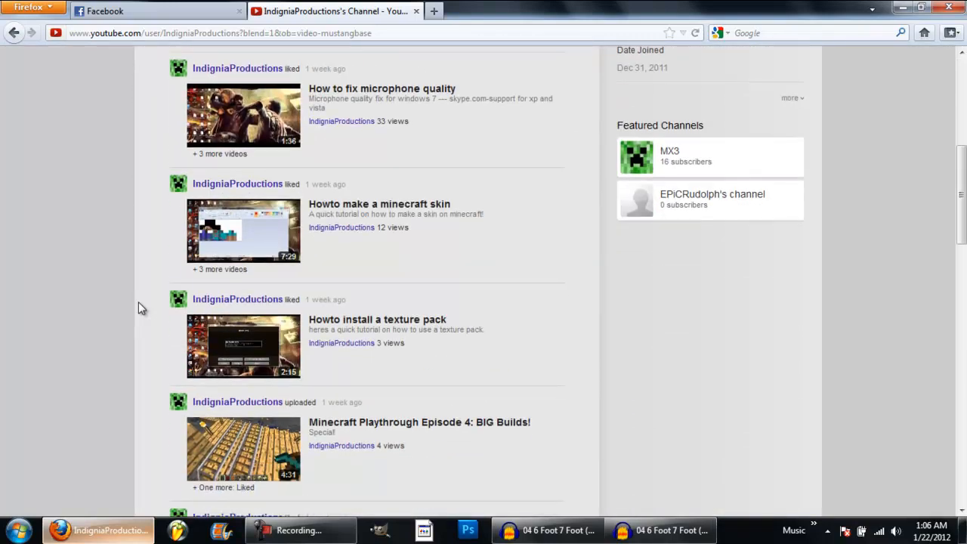
pyautogui.scroll(-3)
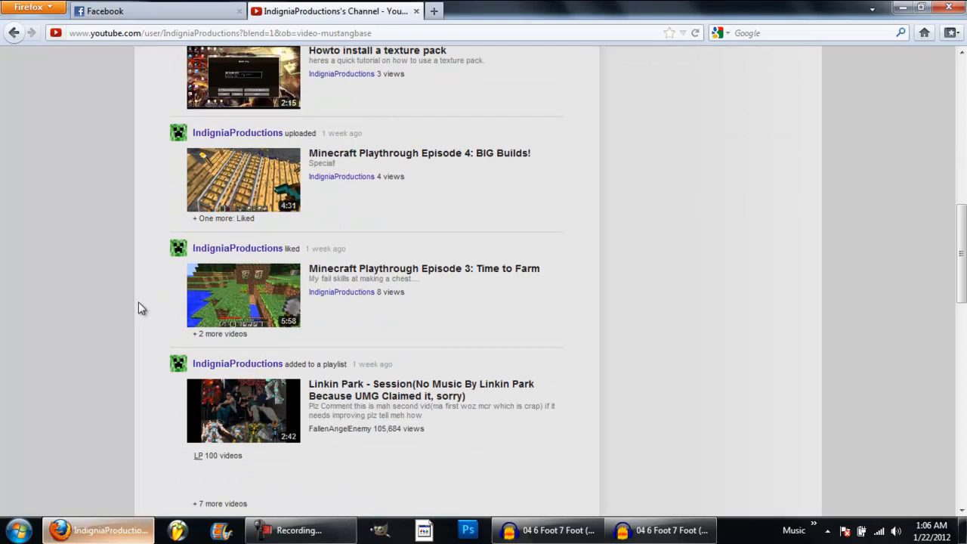
pyautogui.scroll(3)
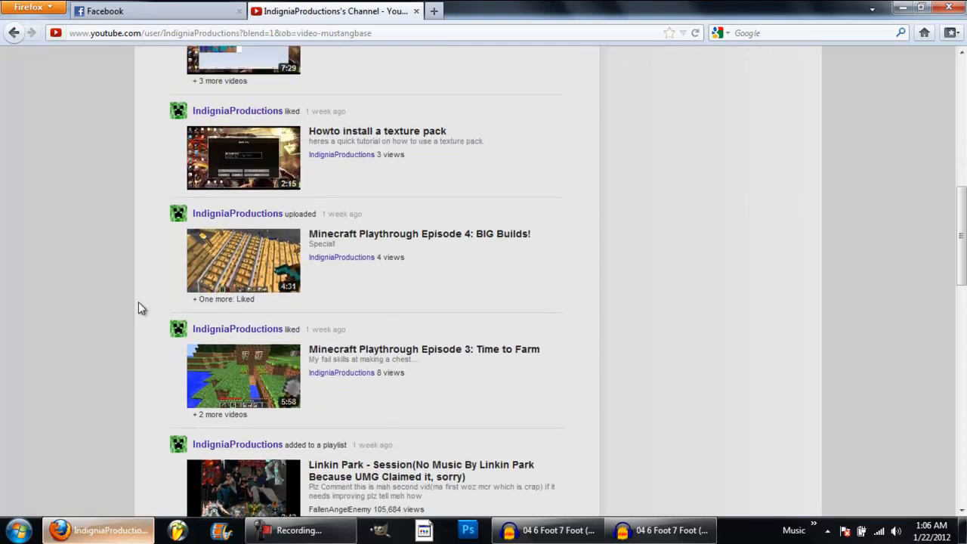
pyautogui.scroll(3)
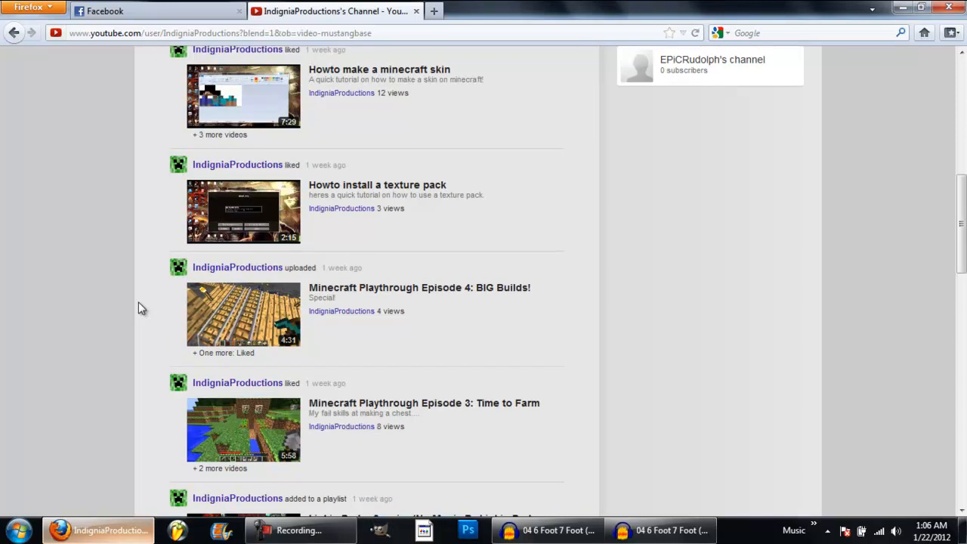
pyautogui.scroll(3)
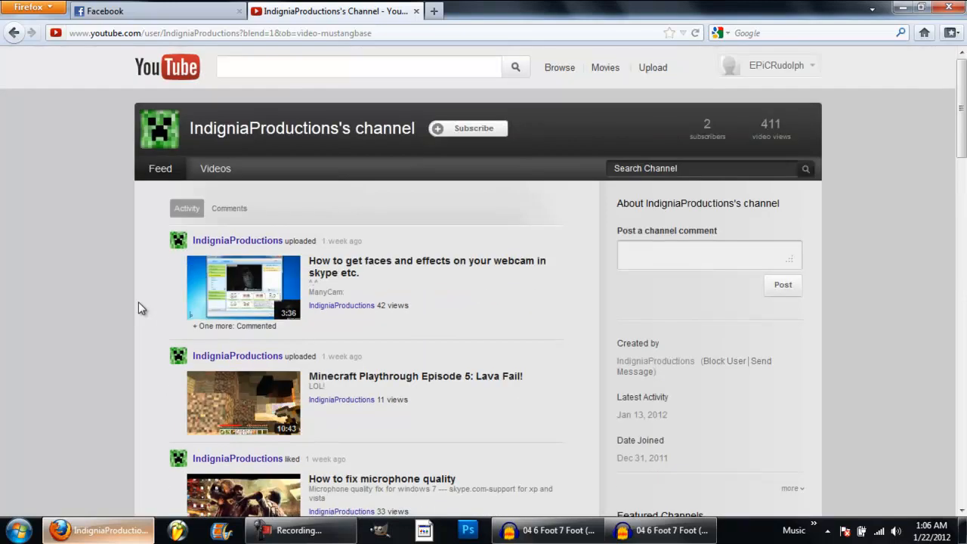
pyautogui.moveTo(371, 390)
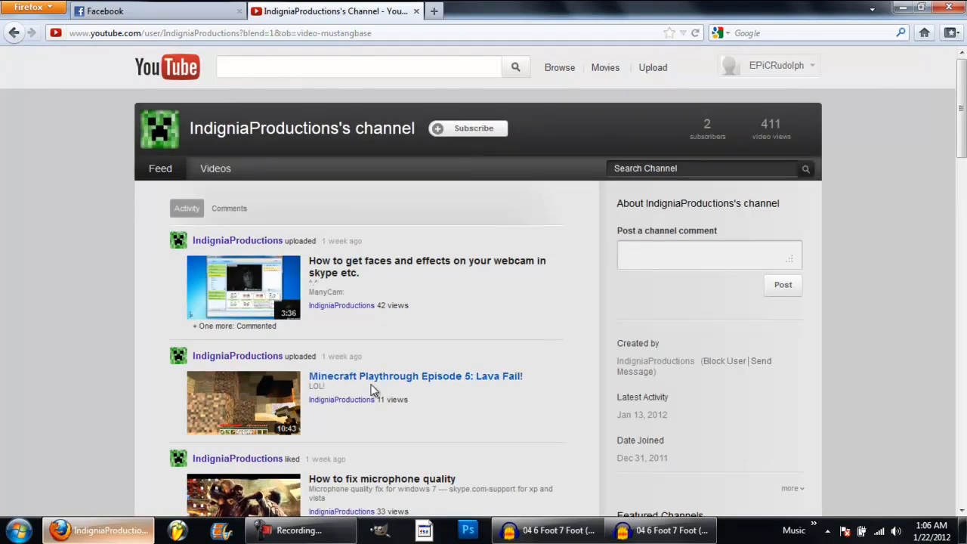